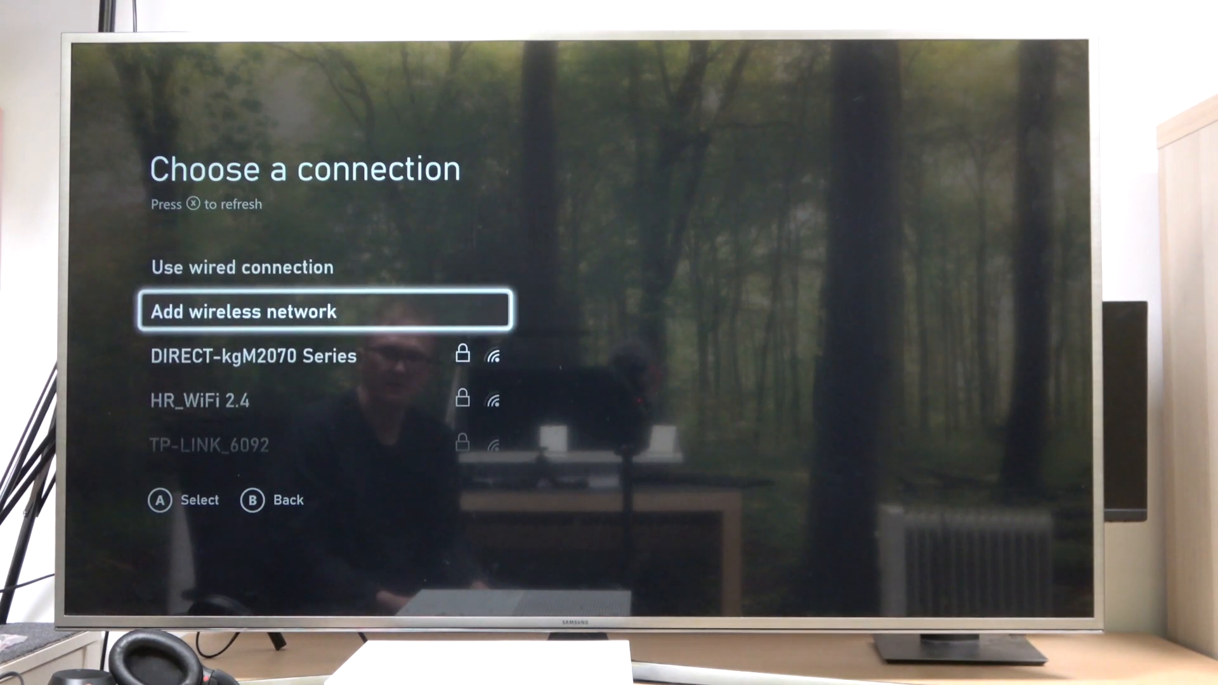
- Move down the connection list to the HR_WiFi 5G network entry
key(up)
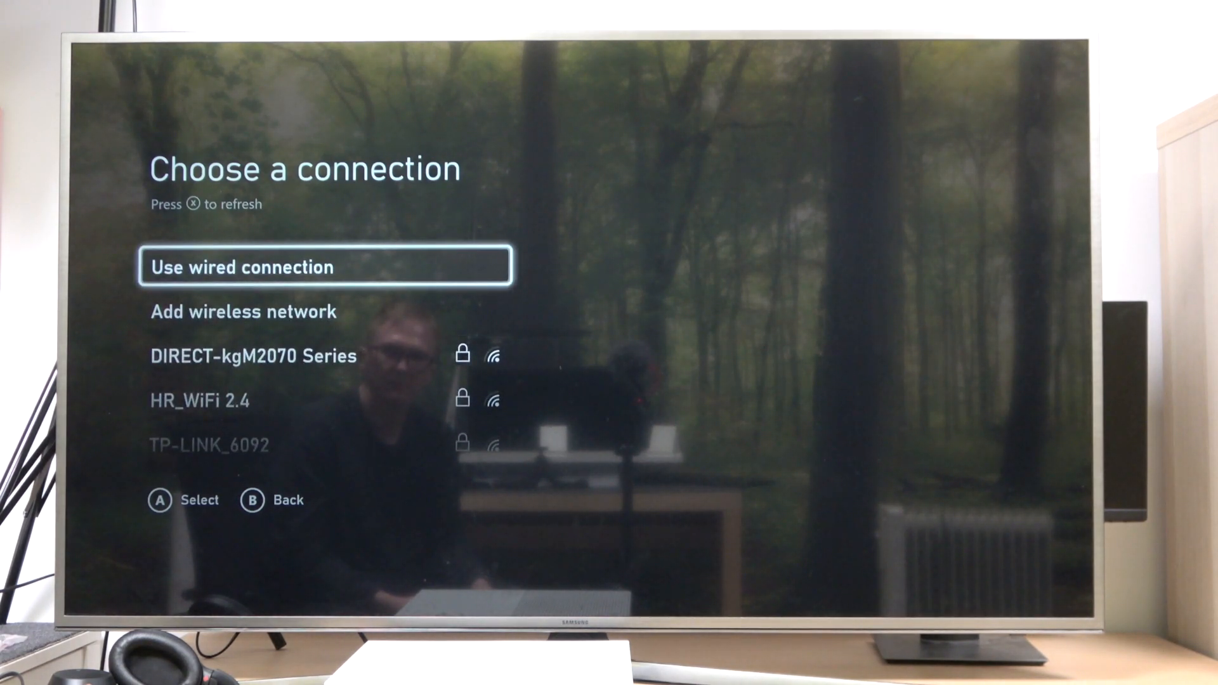
key(Down)
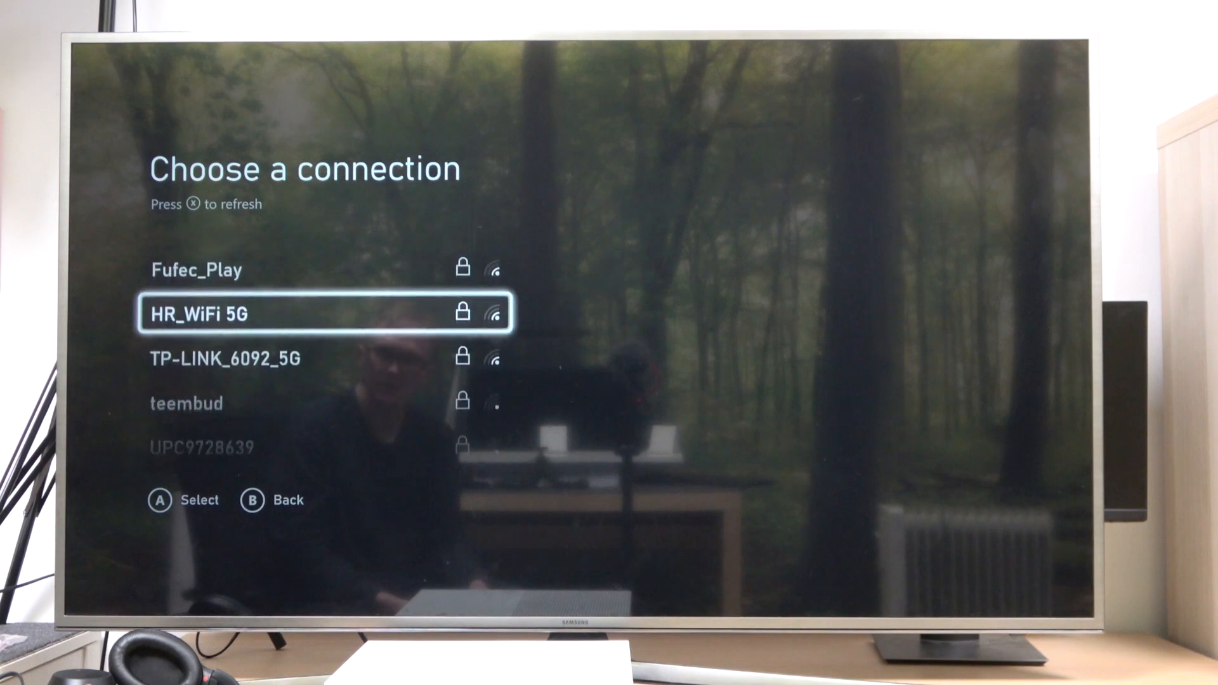
- Connect to HR_WiFi 5G with its password and pass the connection test
click(311, 315)
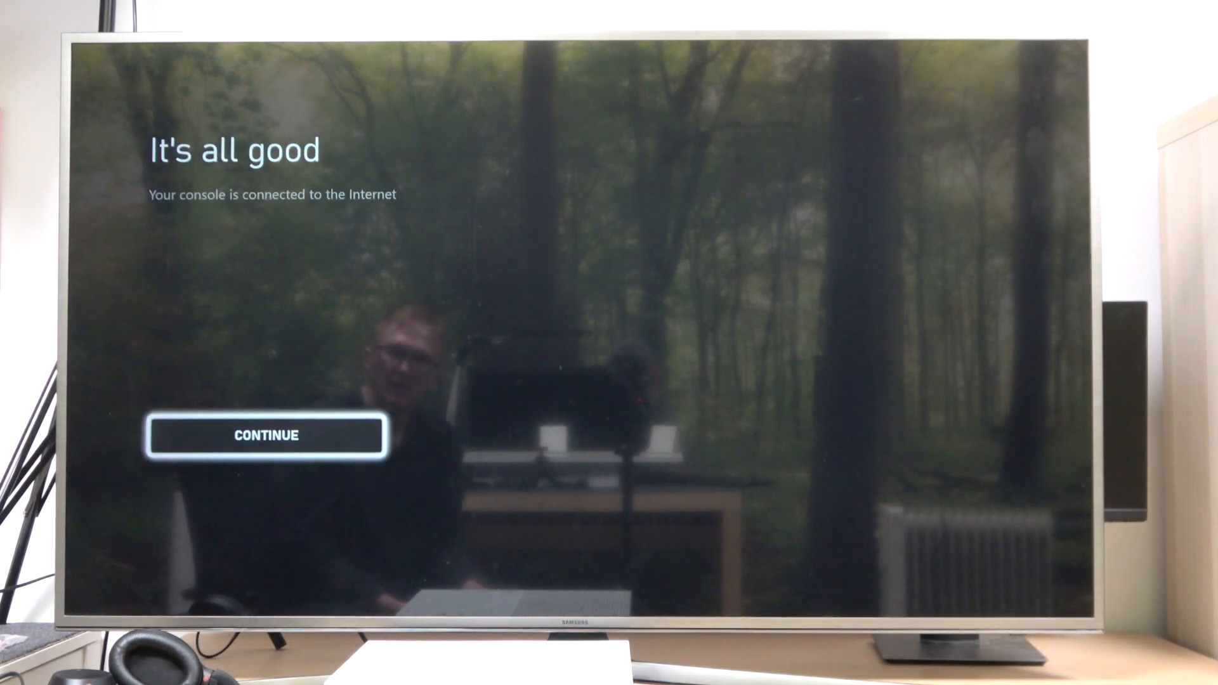
- Continue past the It's all good connection confirmation
click(265, 434)
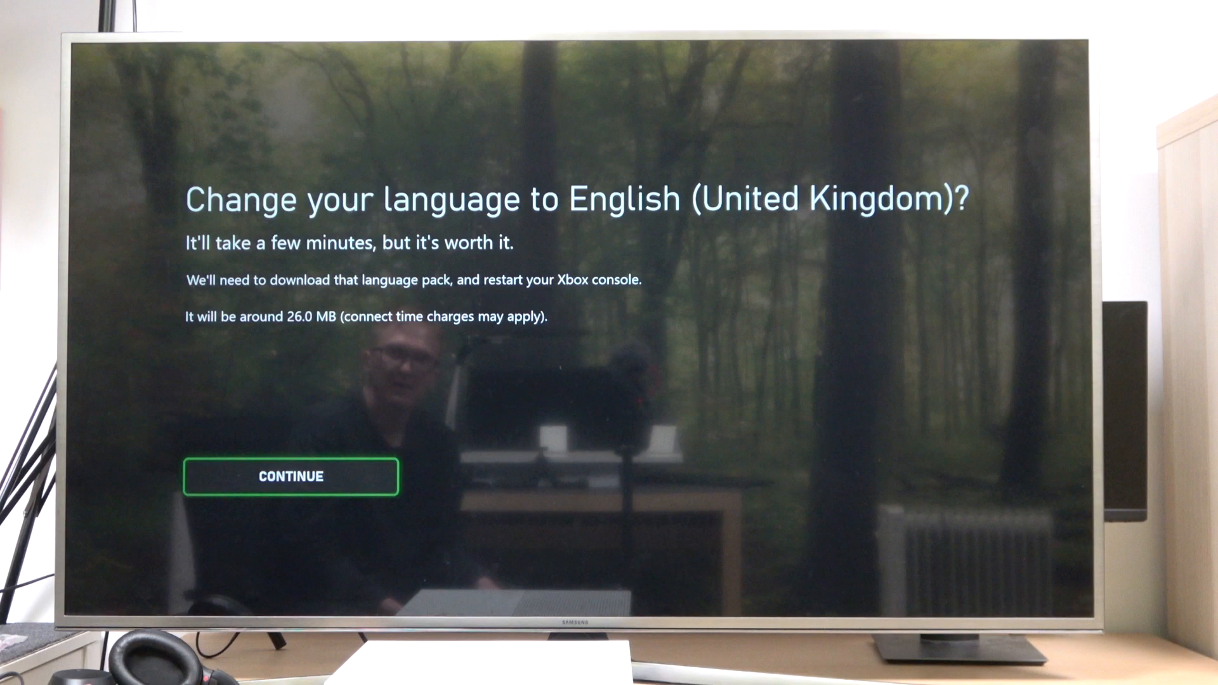
- Accept the English (United Kingdom) language pack download and reach sign-in
click(289, 476)
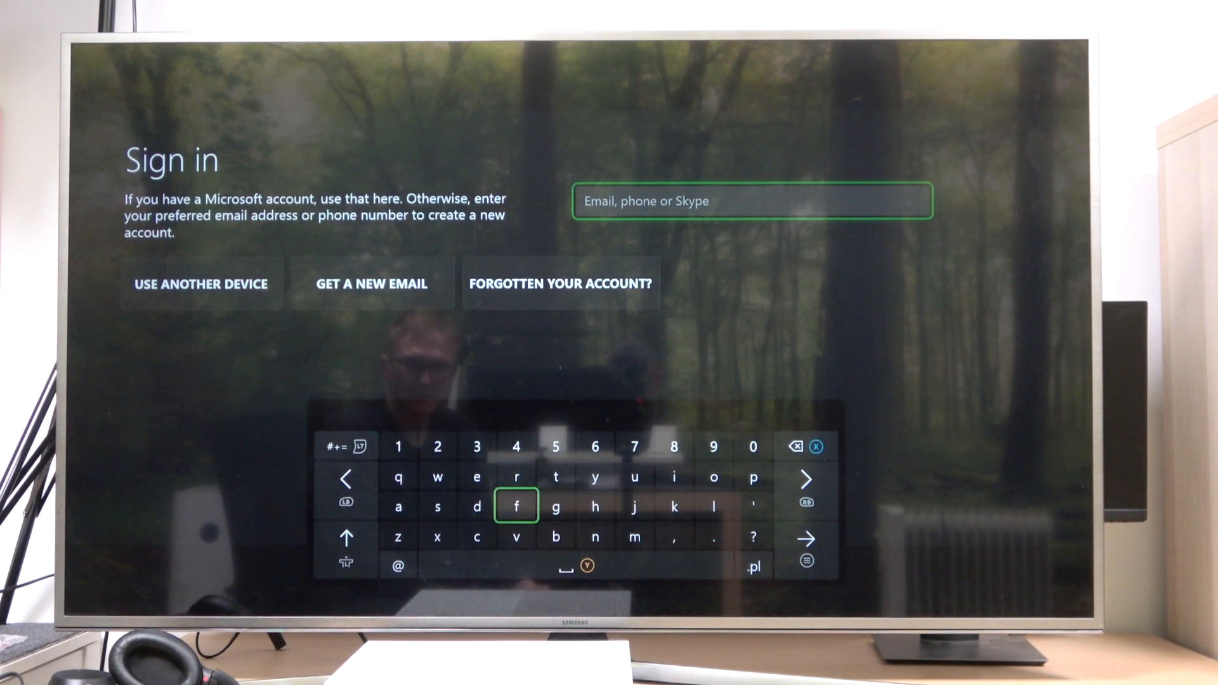
- Sign in with the Microsoft account email and password and acknowledge the data collection notice
key(right)
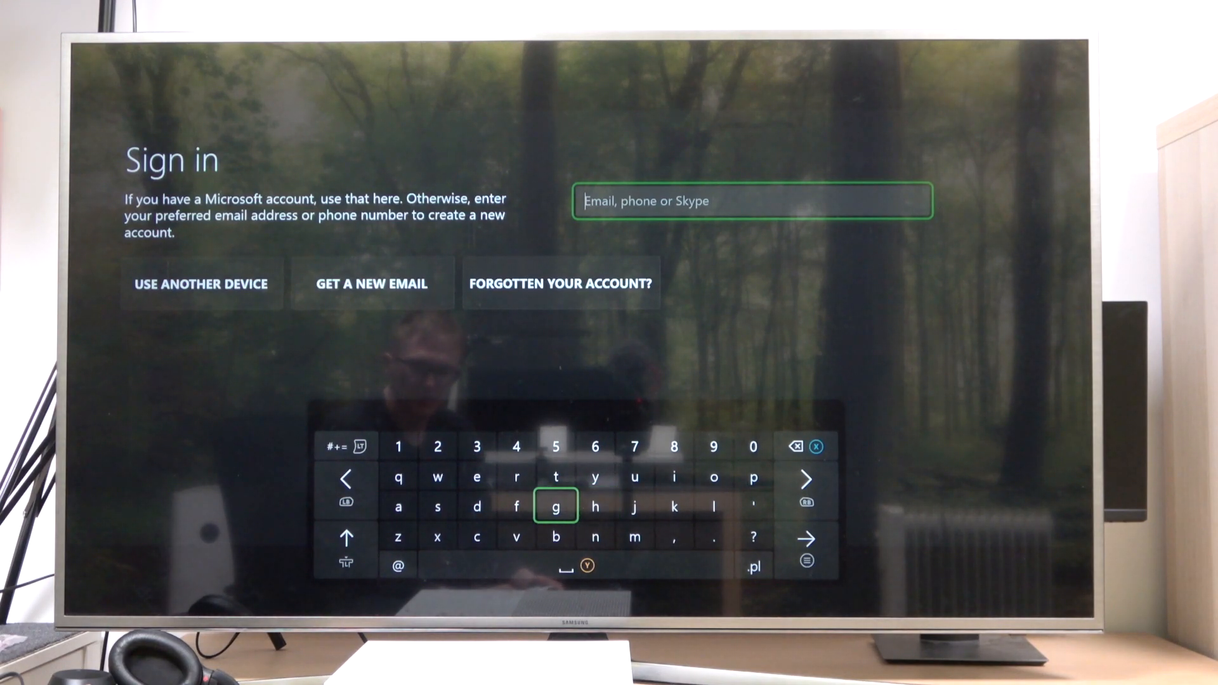
key(right)
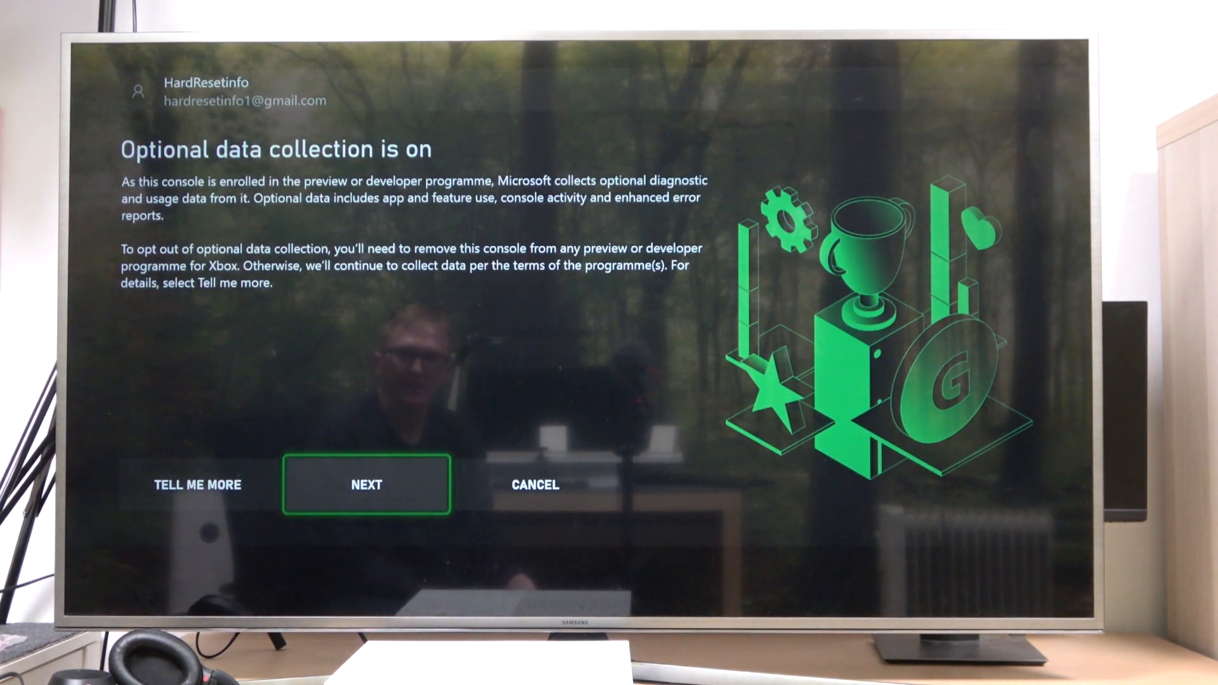
click(365, 485)
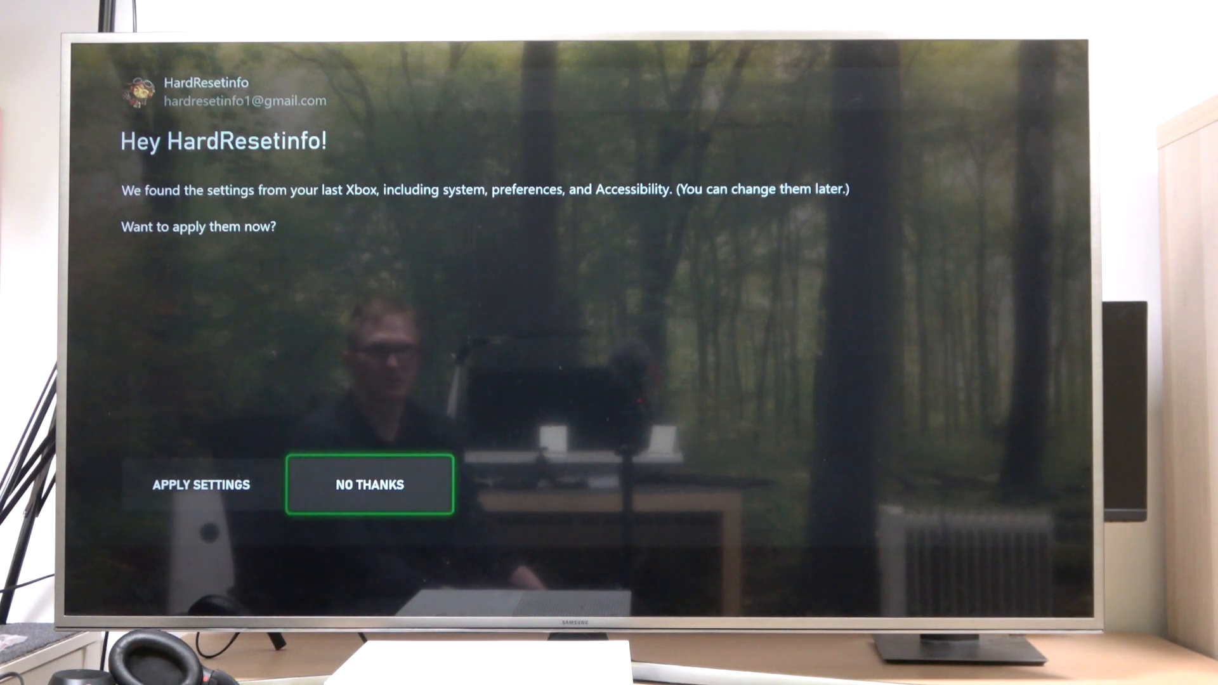
- Apply the settings carried over from the previous Xbox
key(Left)
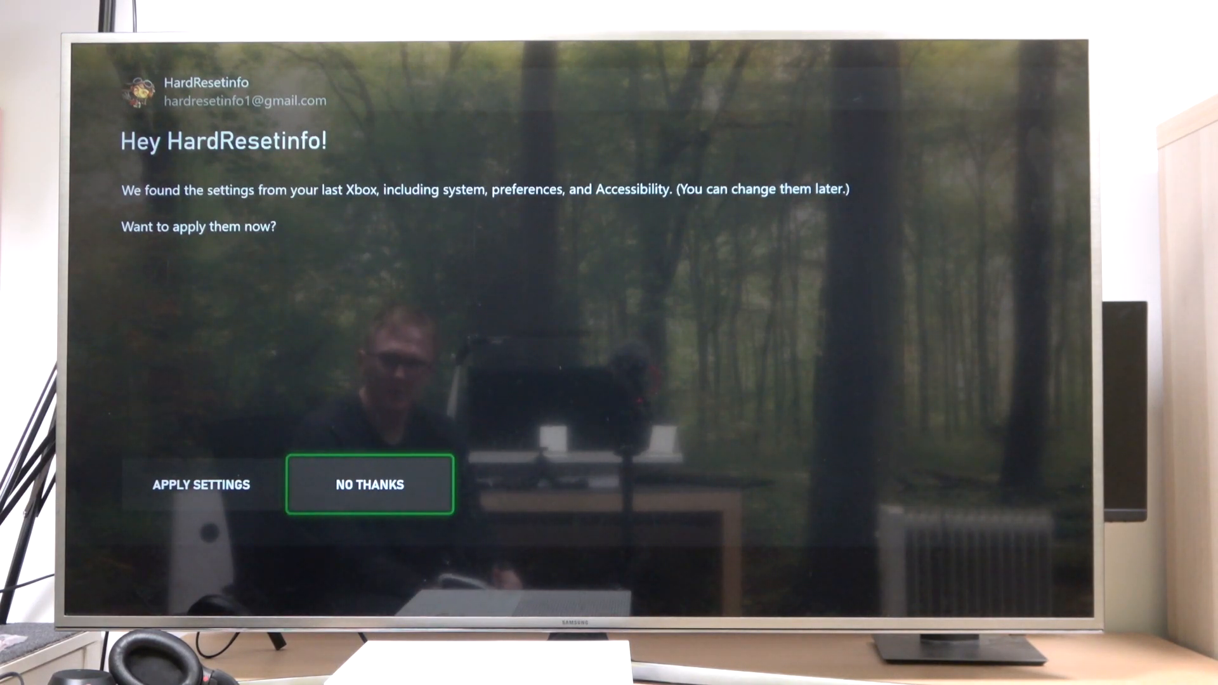
key(Left)
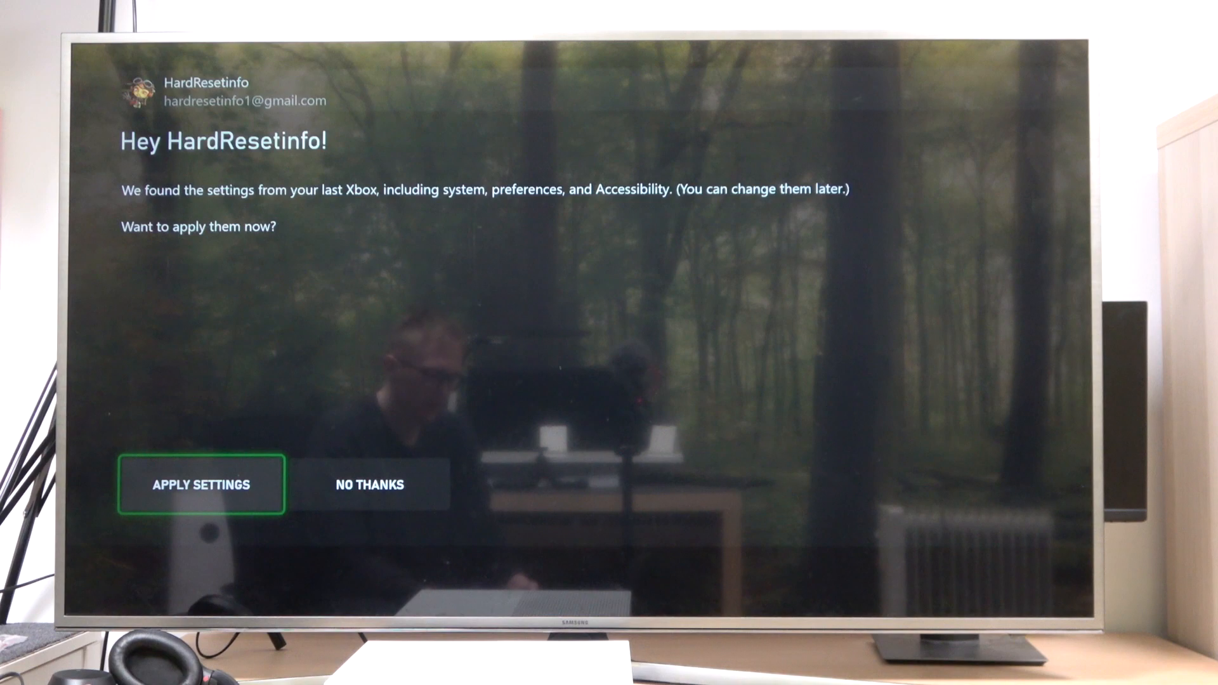
click(202, 484)
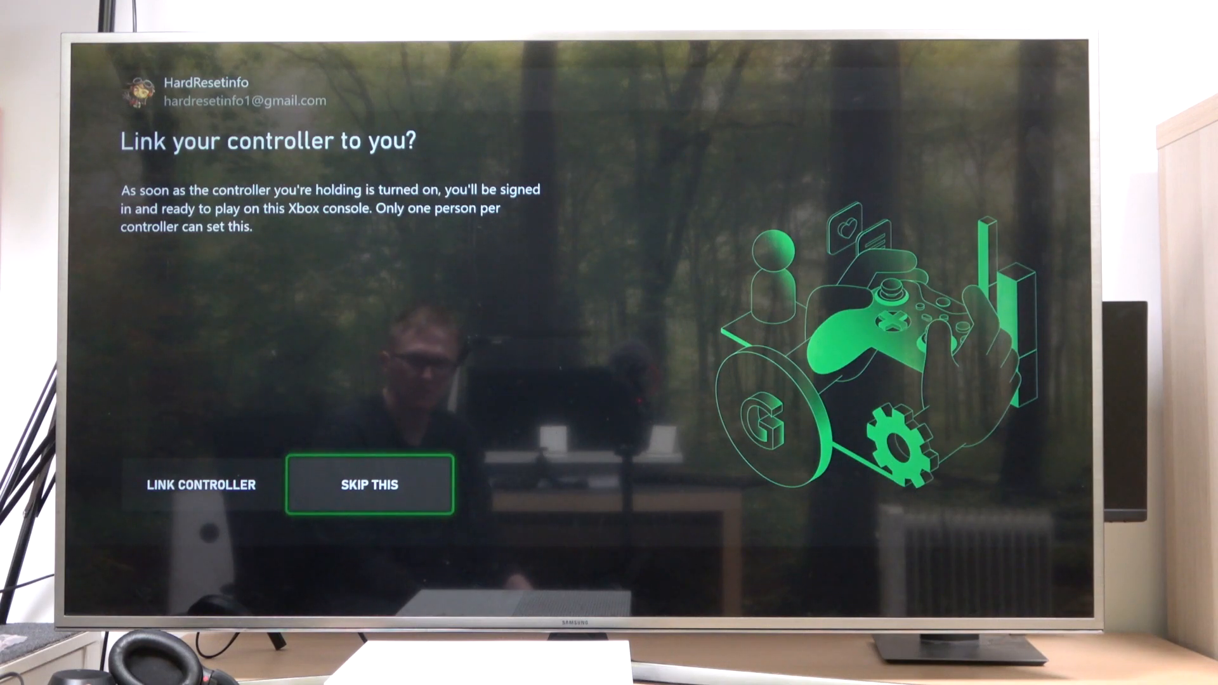
- Skip linking the controller and decline entering a product code
click(369, 485)
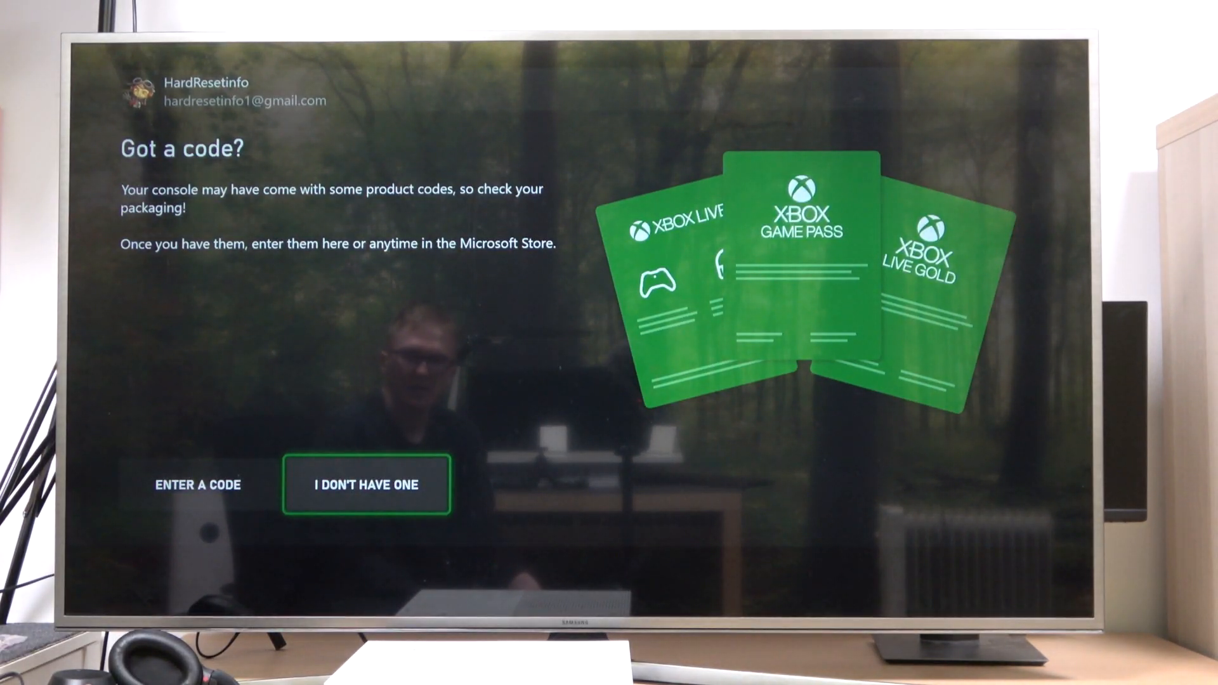
click(366, 484)
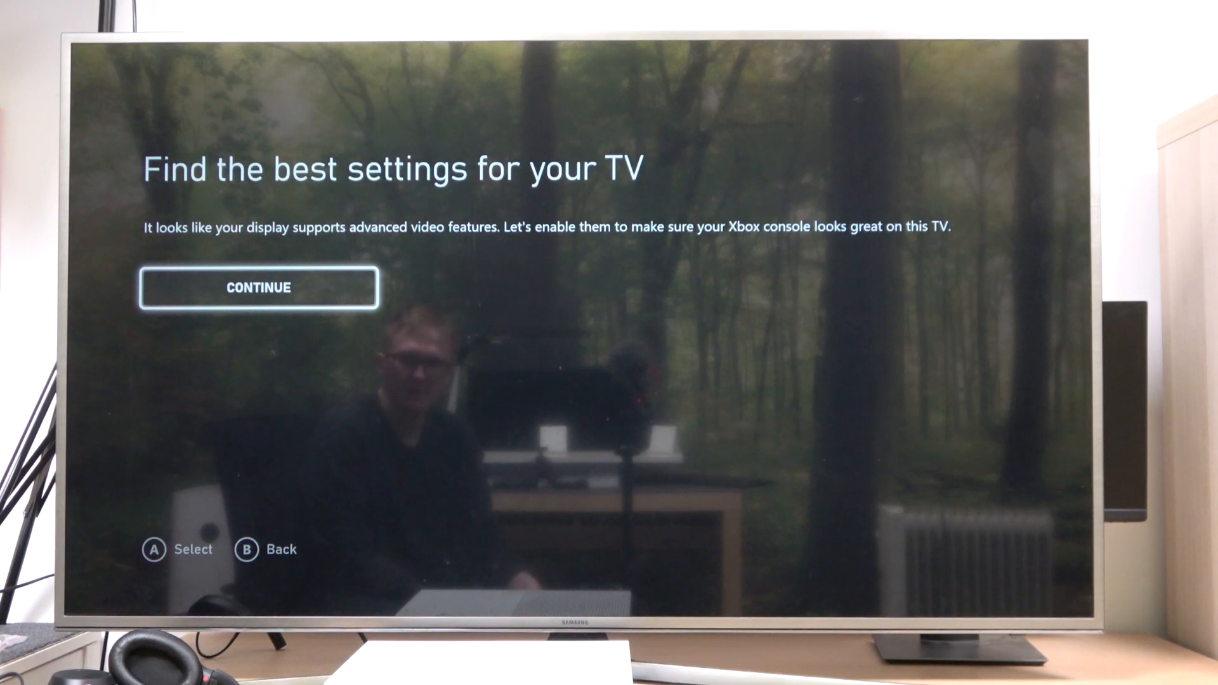
- Keep the display at 4K and finish setup by heading to the home screen
click(258, 288)
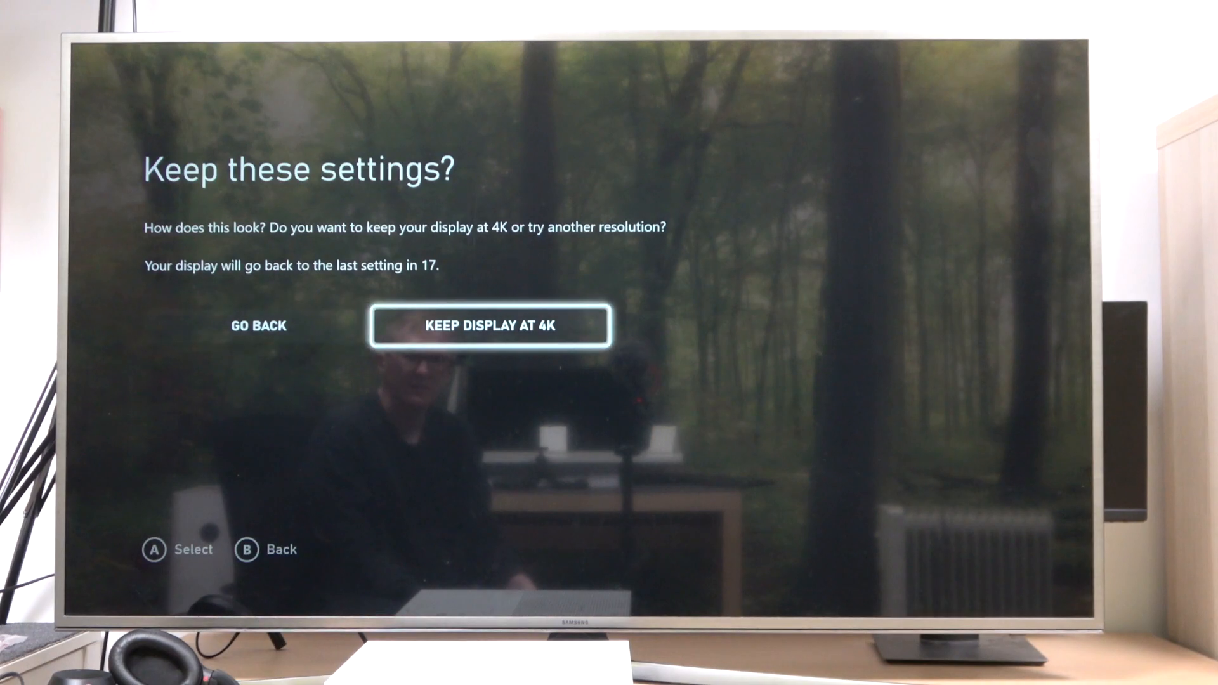
click(491, 326)
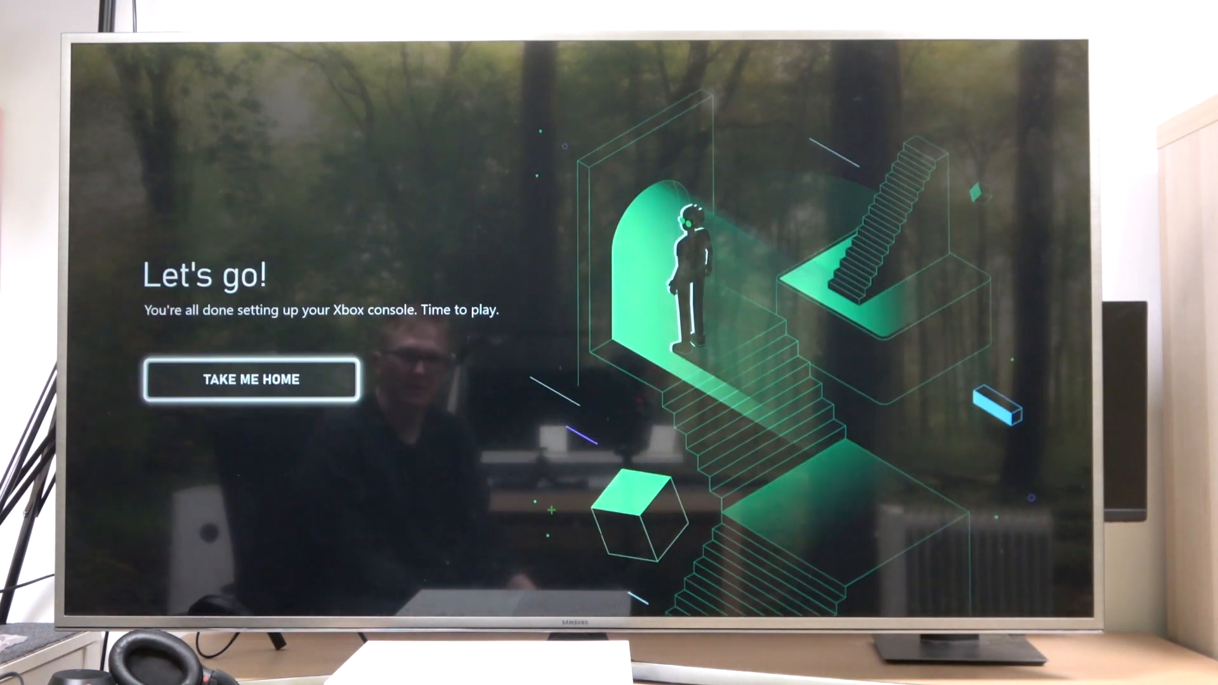
click(251, 380)
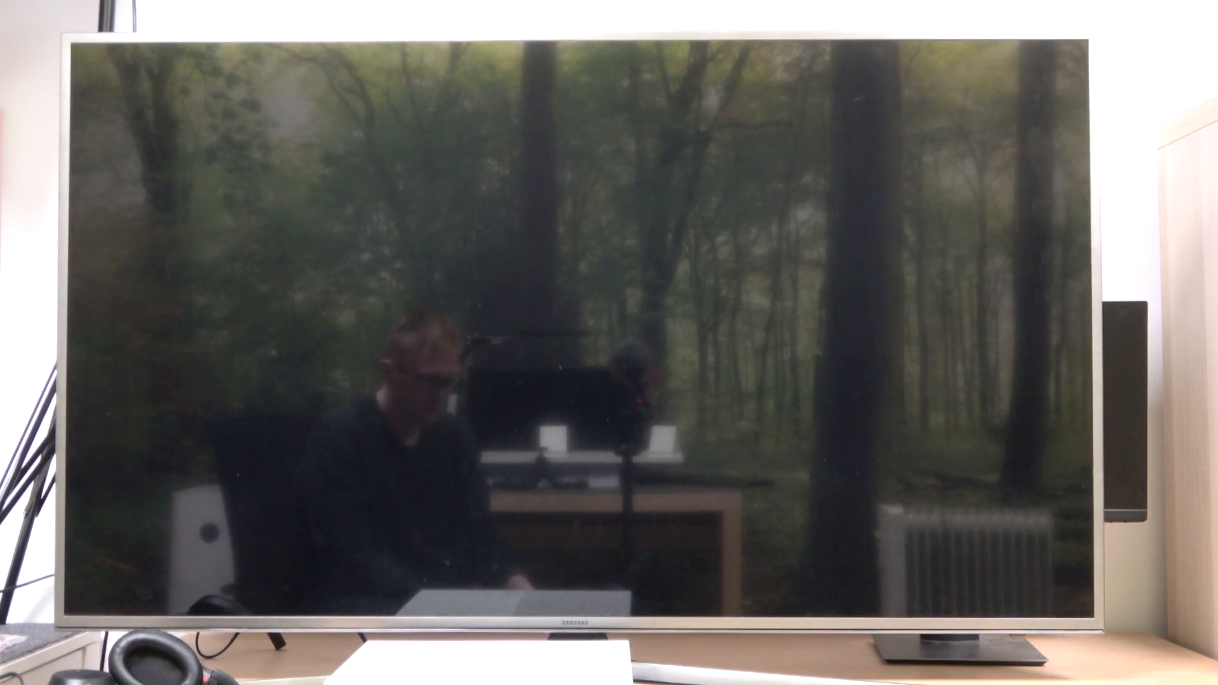